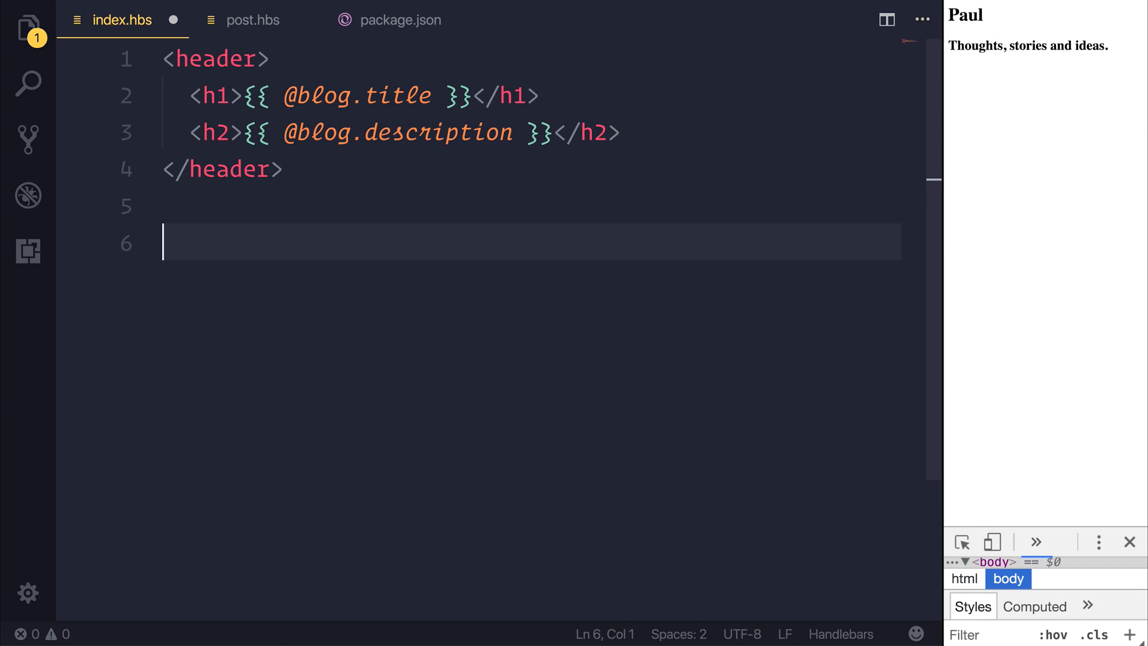
# Step: Add a main element below the header with blank lines inside it
pyautogui.write('main>')
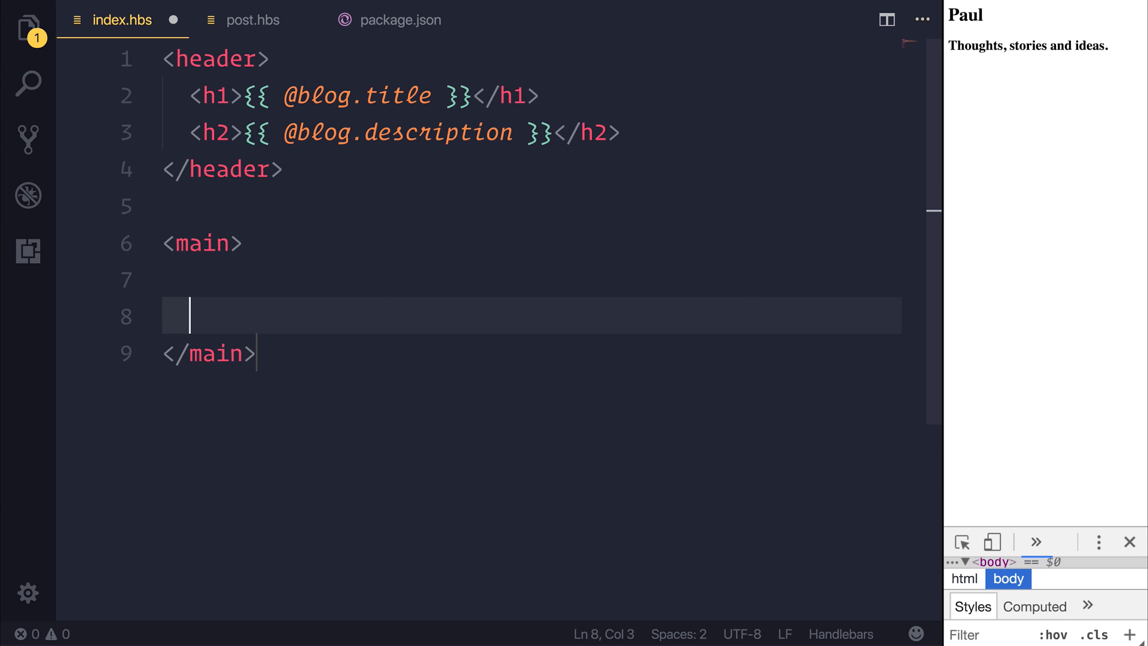
pyautogui.press('Enter')
pyautogui.write('{{  ')
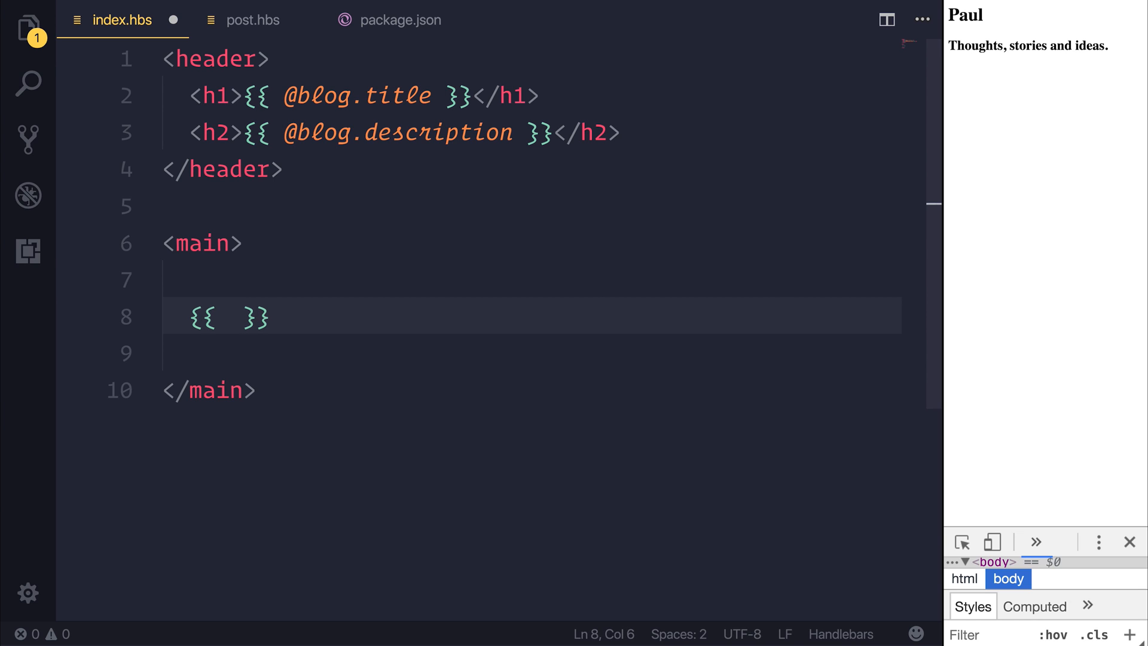
# Step: Write the {{#foreach posts}} opening tag inside the main element
pyautogui.write('#')
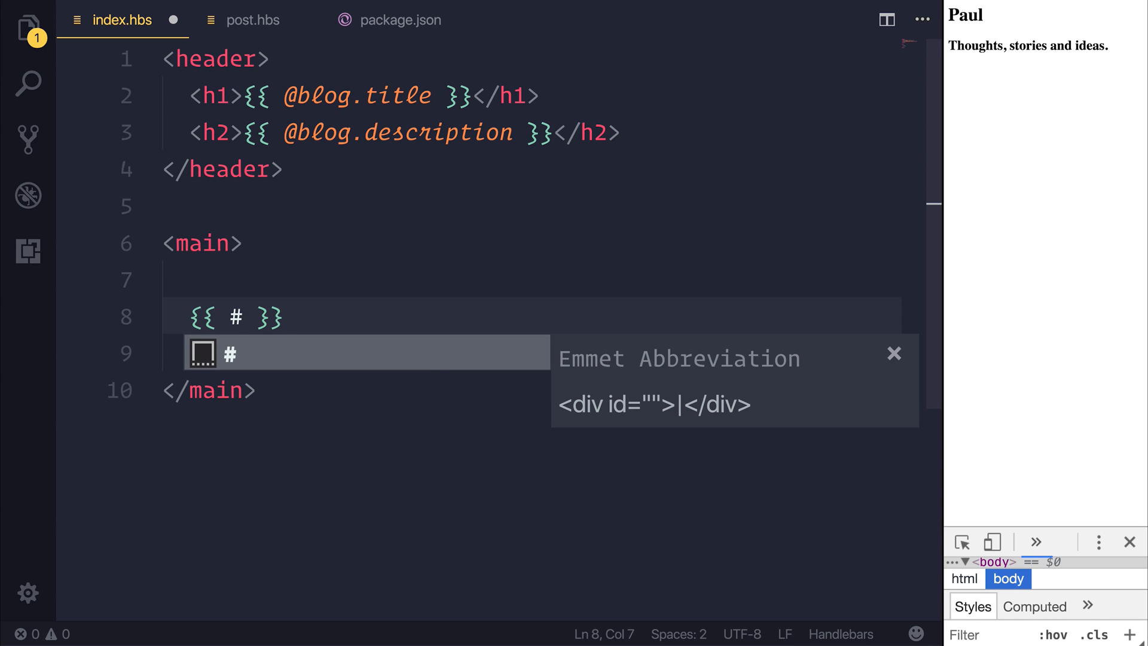
pyautogui.write('foreach')
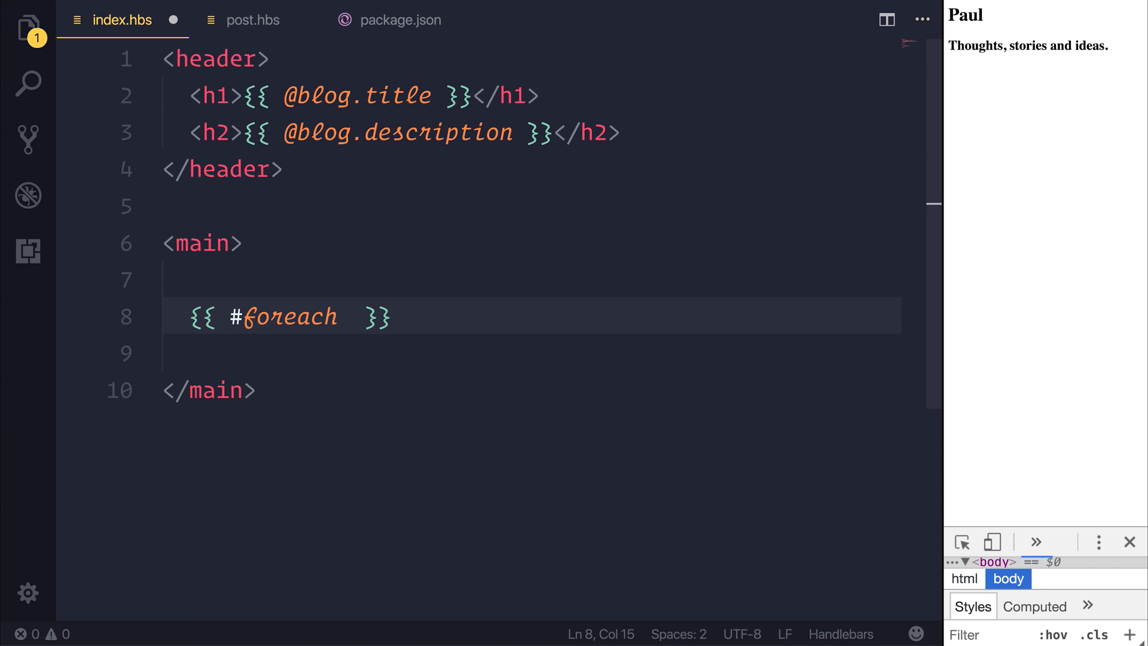
pyautogui.write('post')
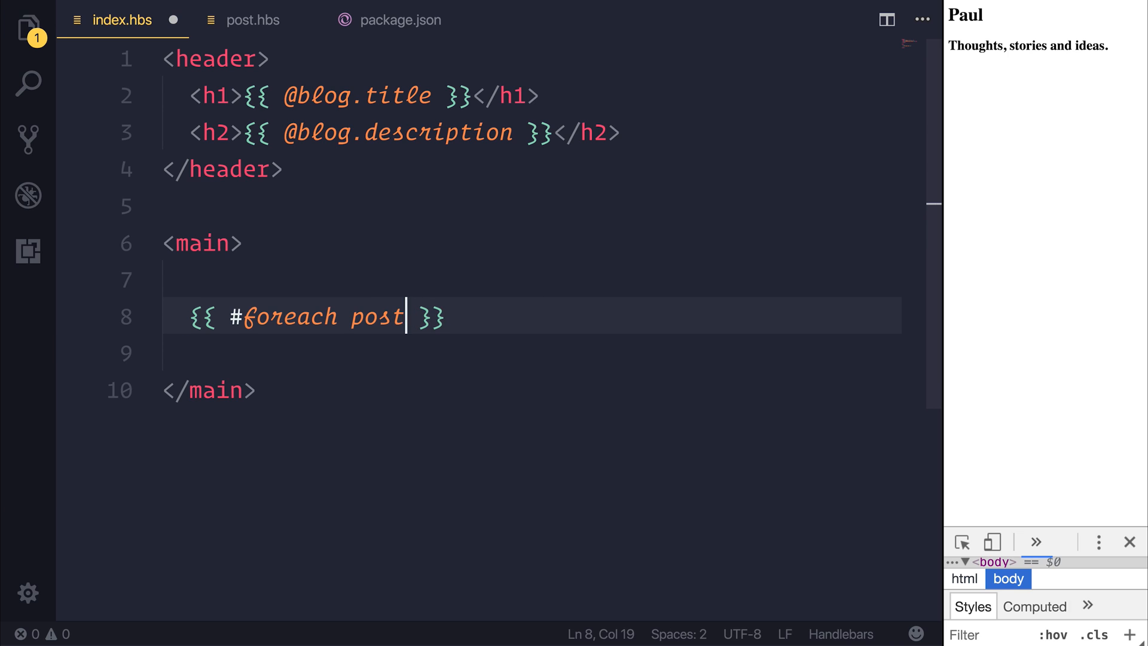
pyautogui.write('s')
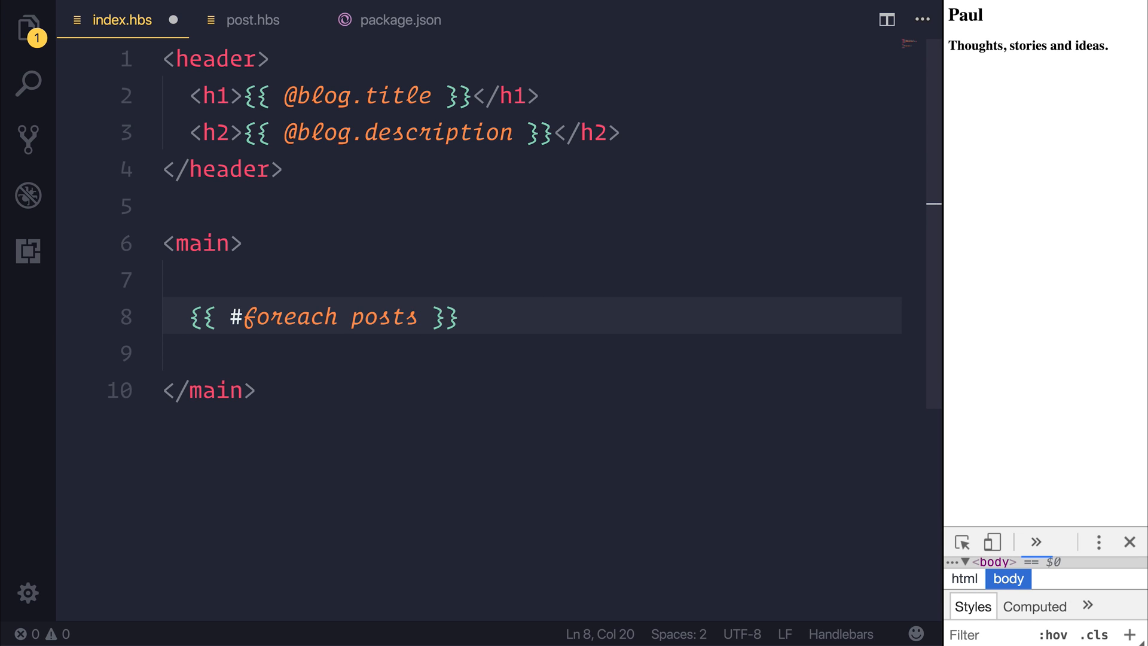
# Step: Add the matching {{/foreach}} closing tag and tidy the opening tag's spacing
pyautogui.click(446, 315)
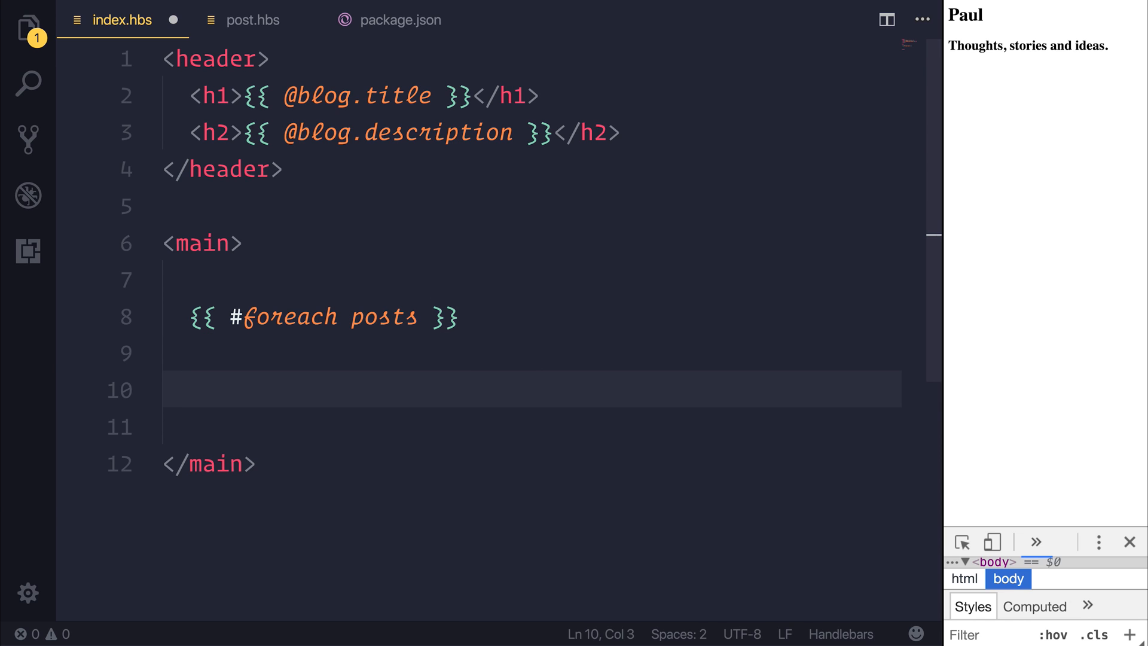
pyautogui.write('{{}}')
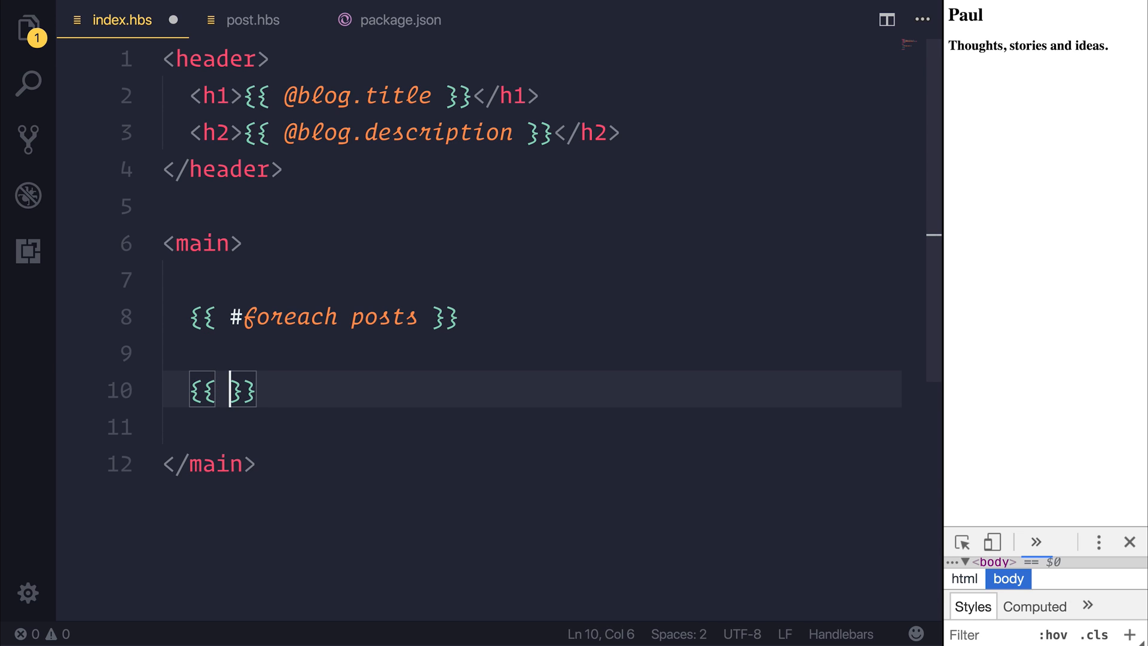
pyautogui.write('/foreach')
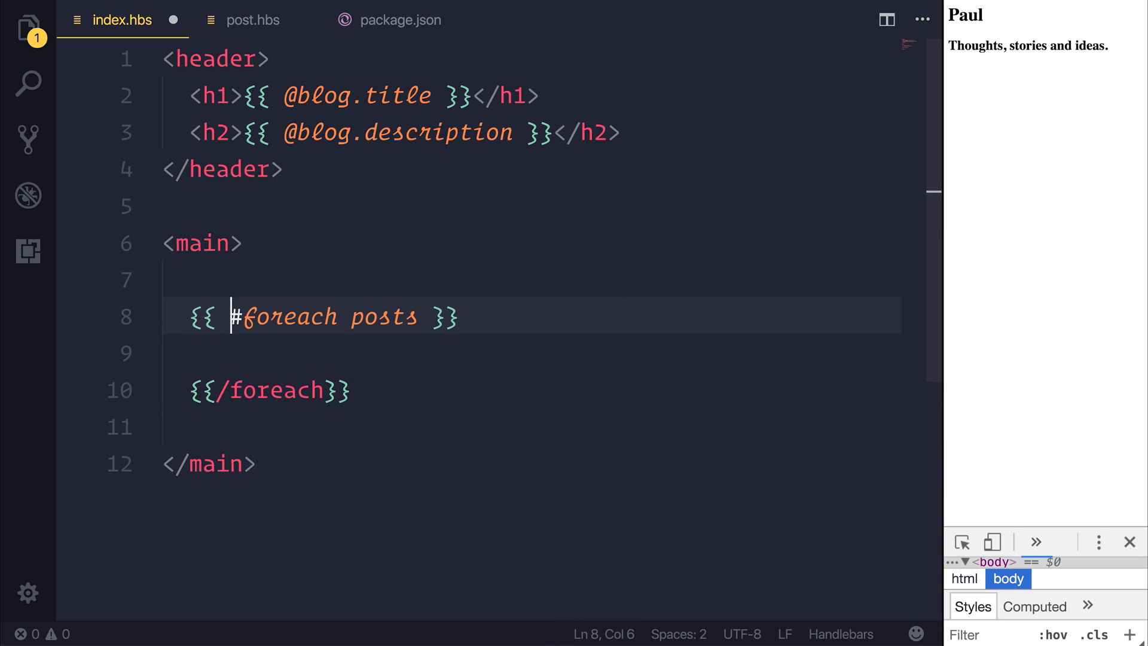
pyautogui.press('Backspace')
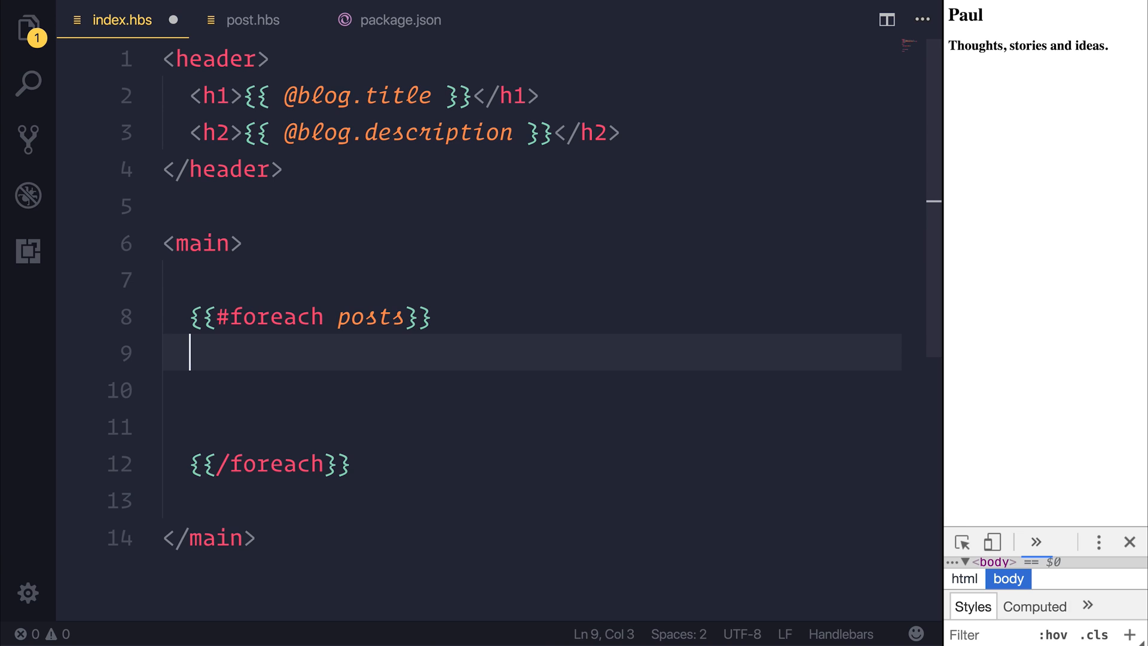
# Step: Output each post as <h1>{{title}}</h1> inside the loop and start a comment above it
pyautogui.press('Enter')
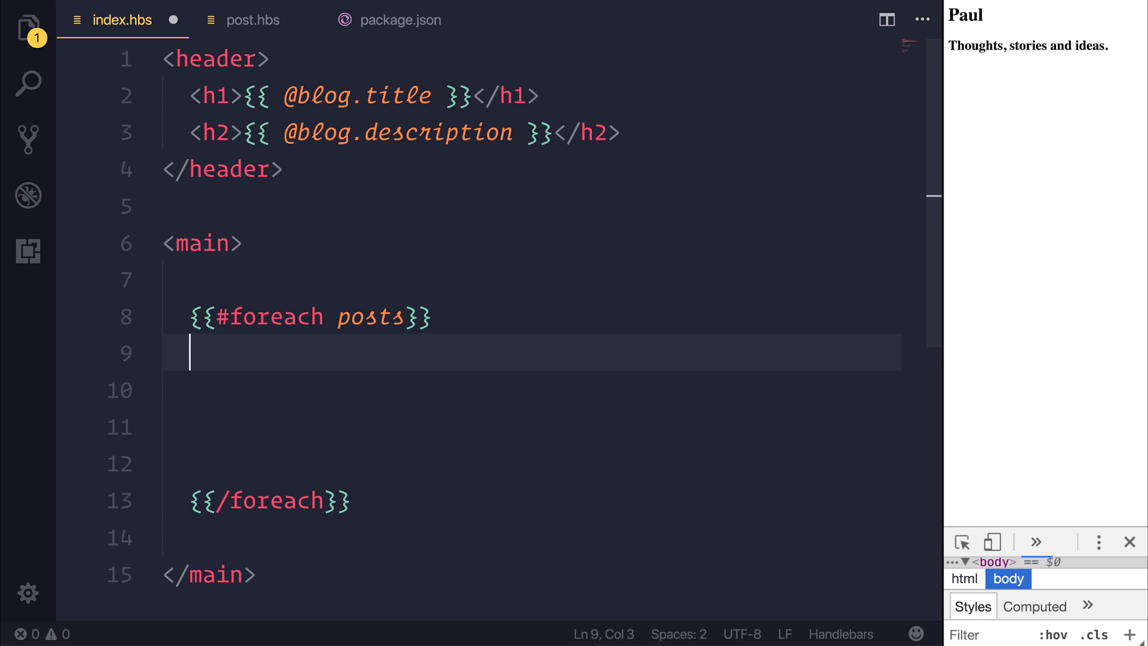
pyautogui.write('<h1></h1>')
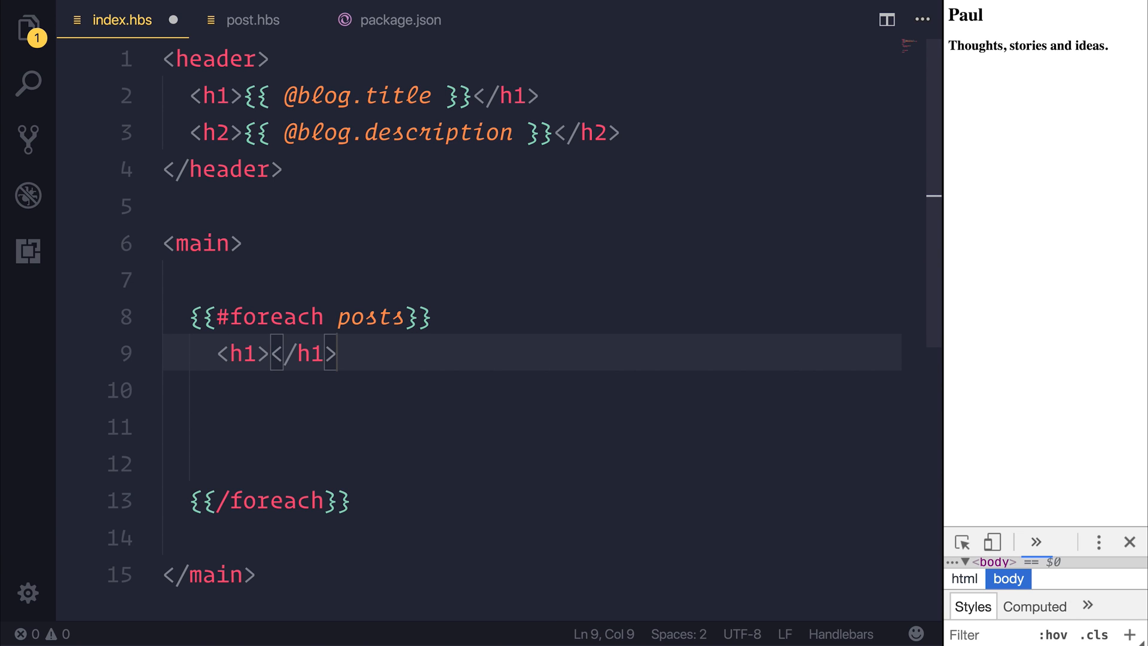
pyautogui.write('{{title')
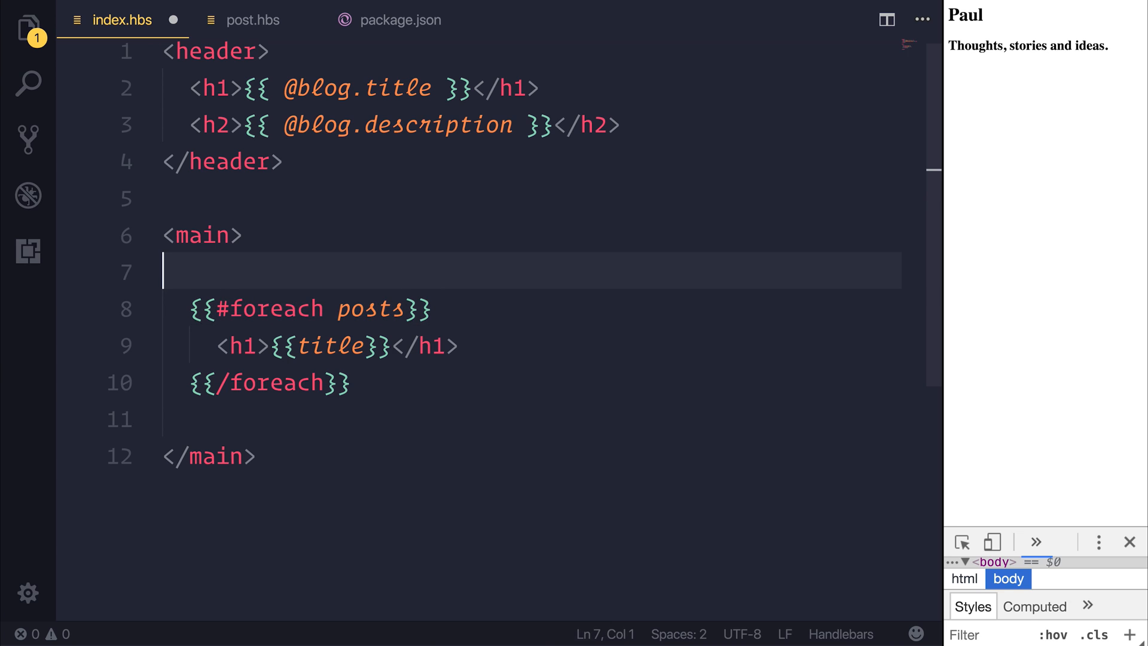
pyautogui.write('<!-- Fr')
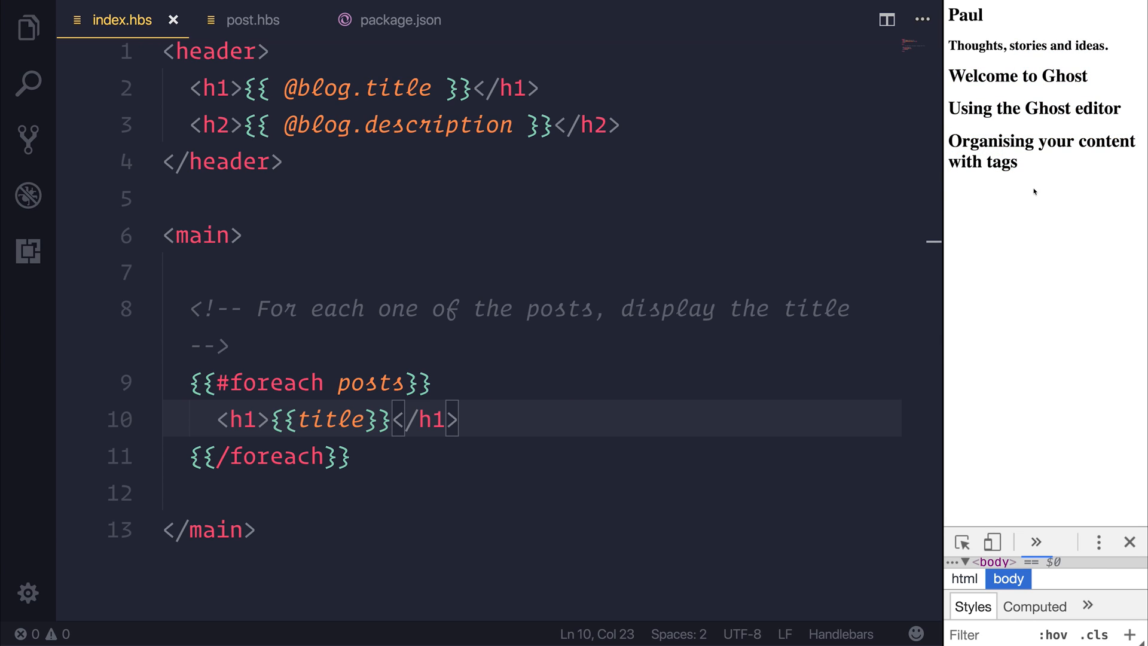
pyautogui.moveTo(1021, 197)
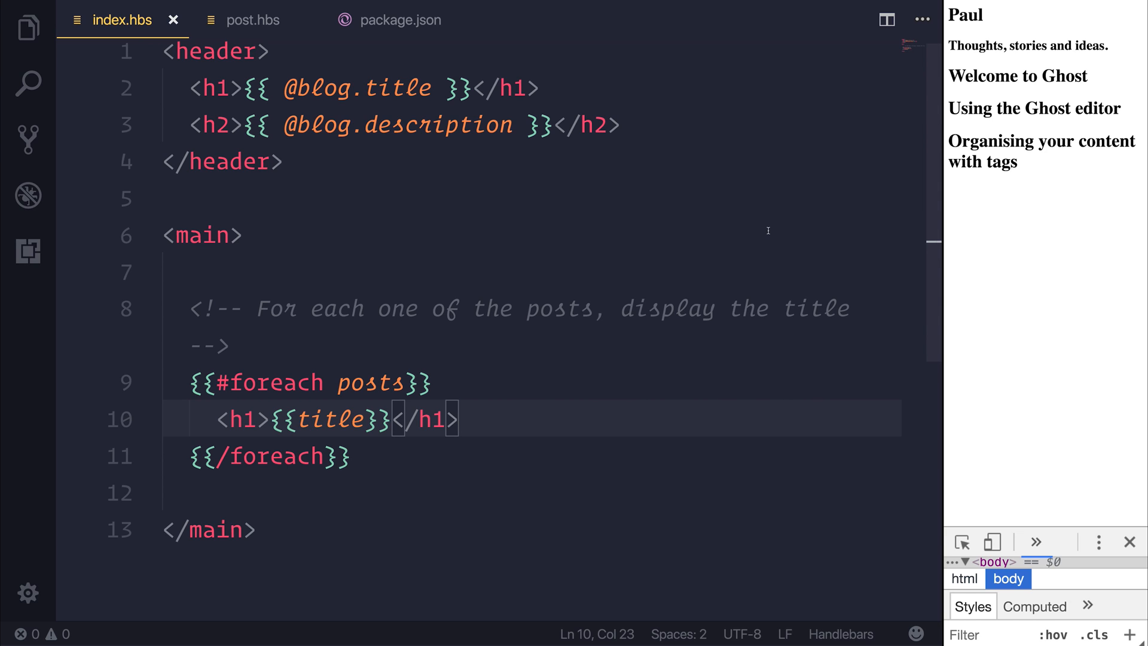
# Step: Switch to package.json after saving index.hbs with its loop comment
pyautogui.click(397, 20)
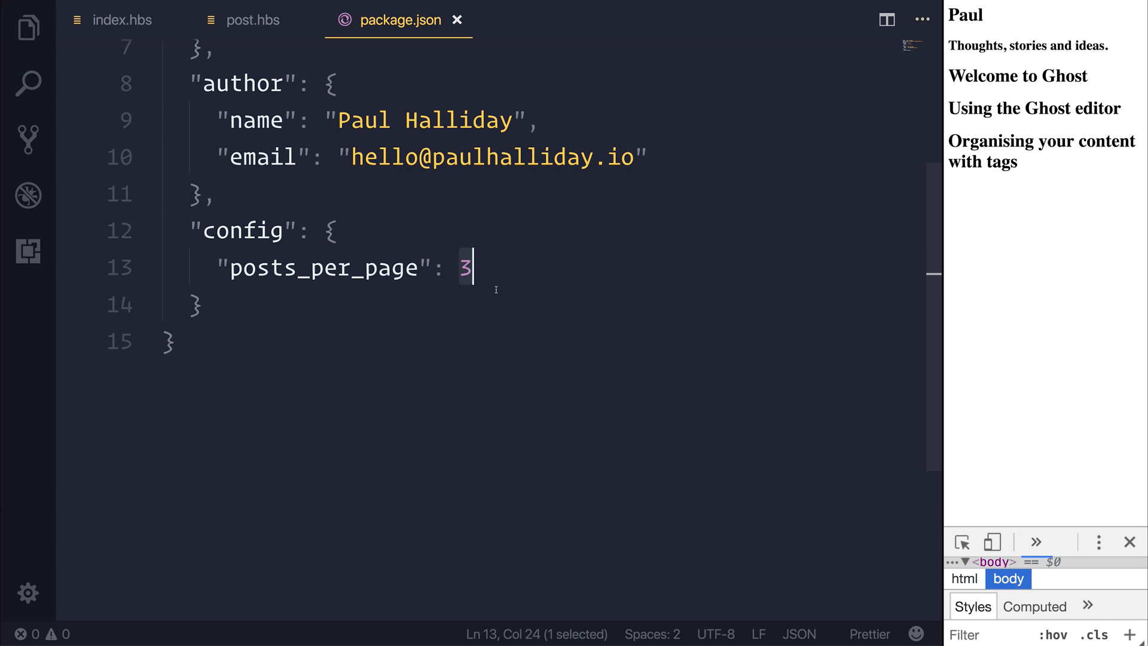
# Step: Set posts_per_page to 5 in package.json and return to index.hbs
pyautogui.write('5')
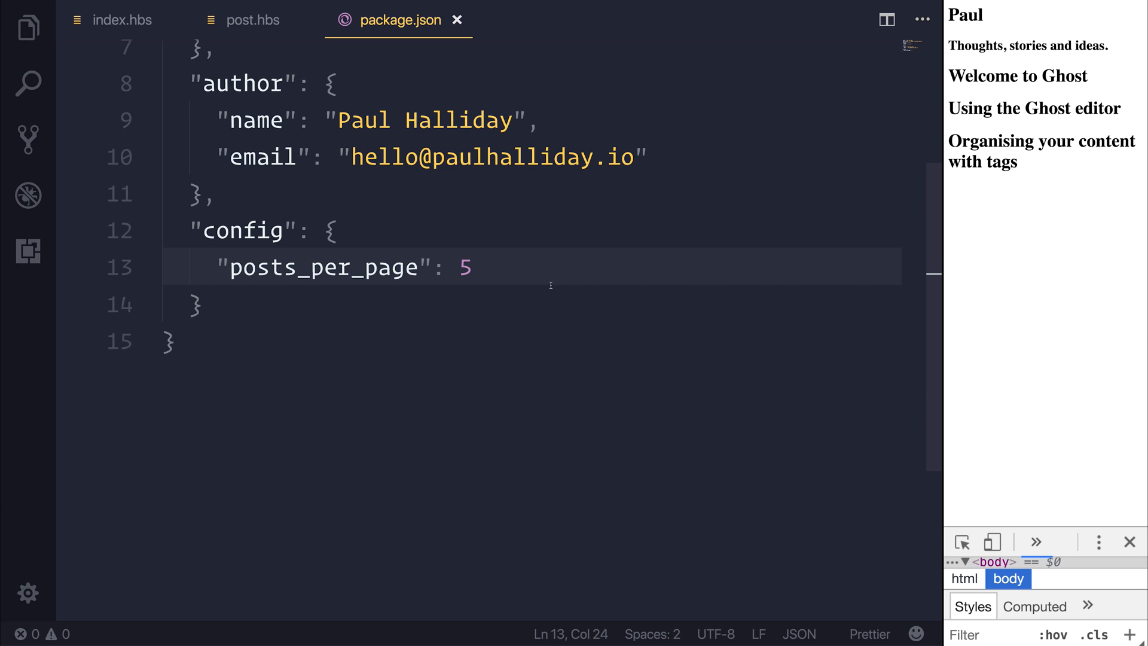
pyautogui.click(122, 20)
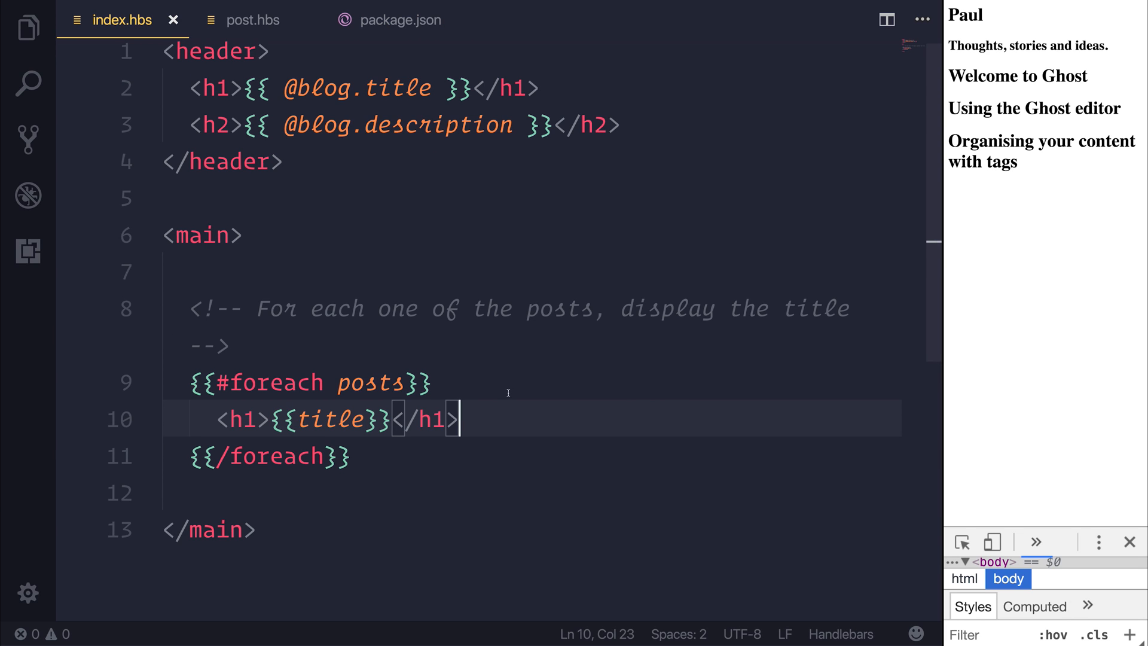